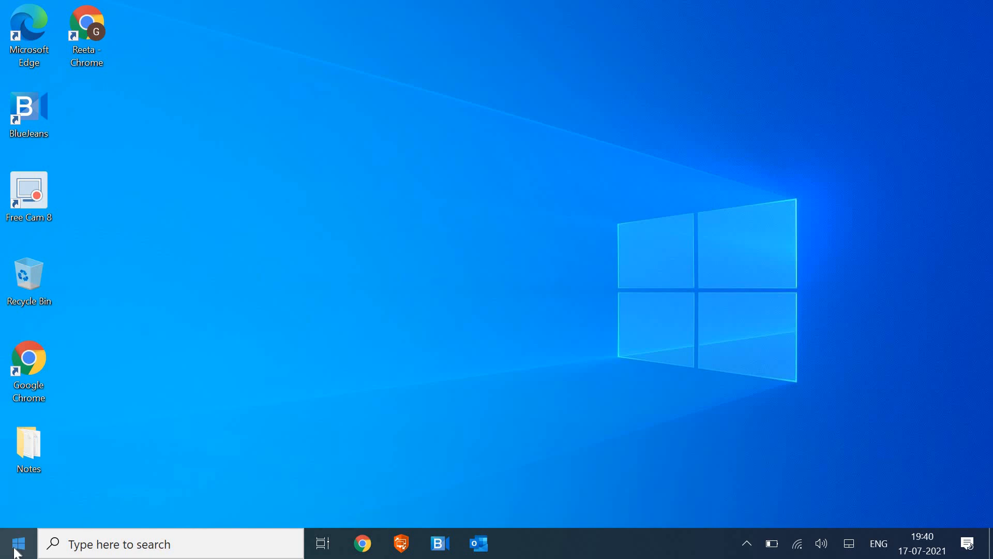
# Launch Edge and navigate to google.com/chrome via the Google Chrome address-bar suggestion.
pyautogui.click(16, 544)
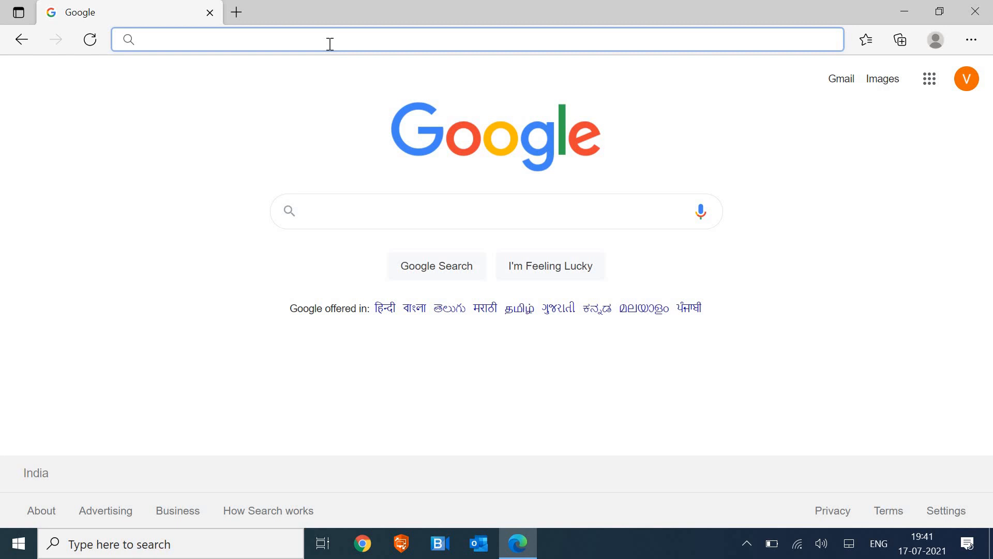
pyautogui.write('gooo')
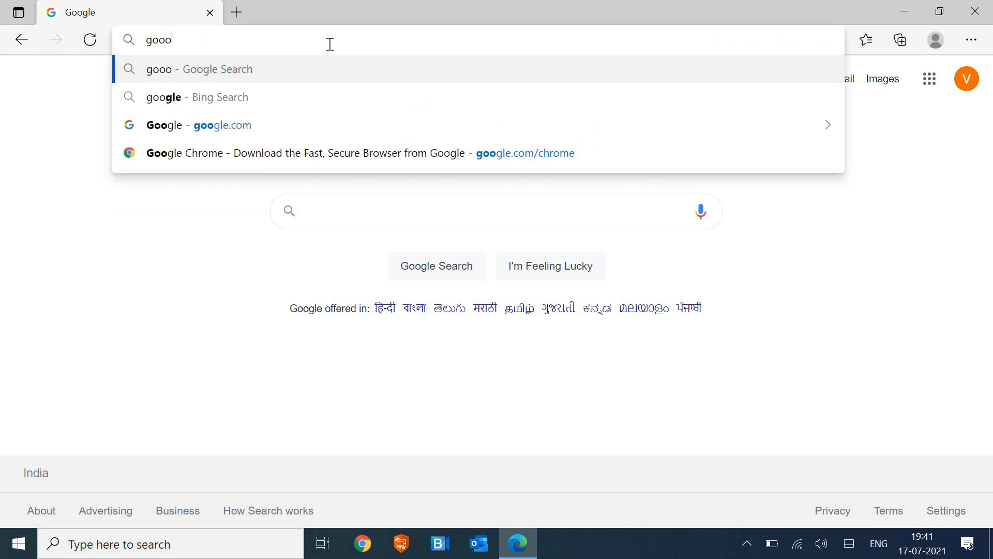
pyautogui.press('Backspace')
pyautogui.write('gle.com')
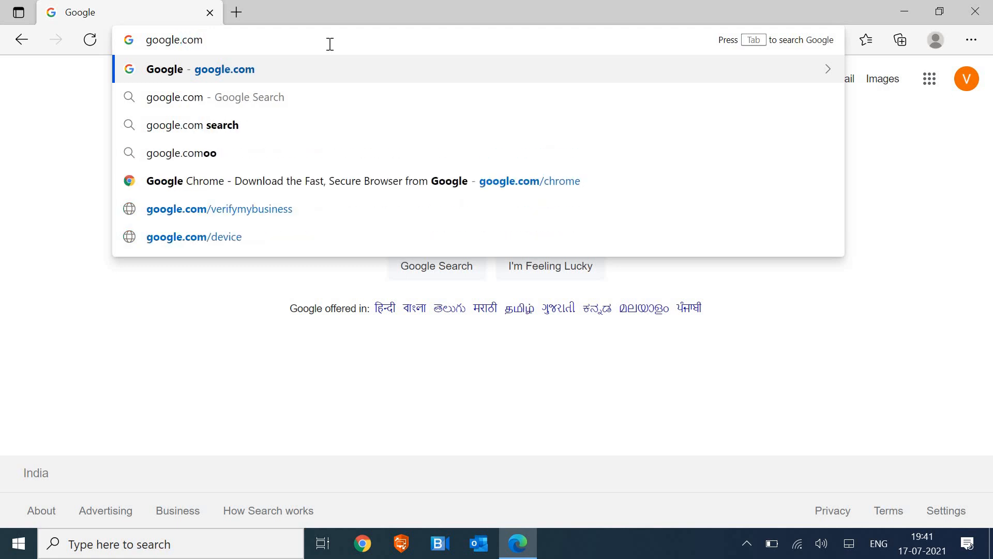
pyautogui.write('/')
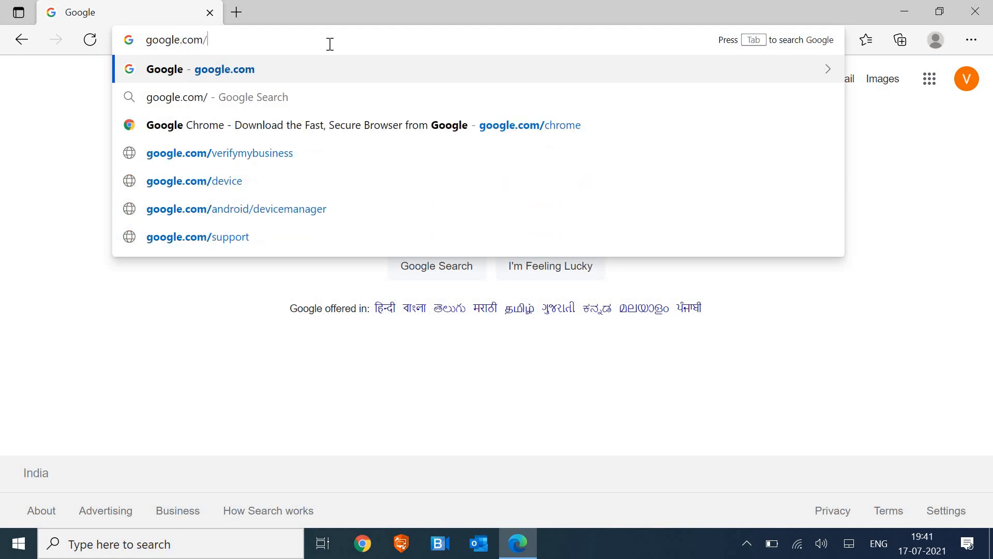
pyautogui.write('chrome')
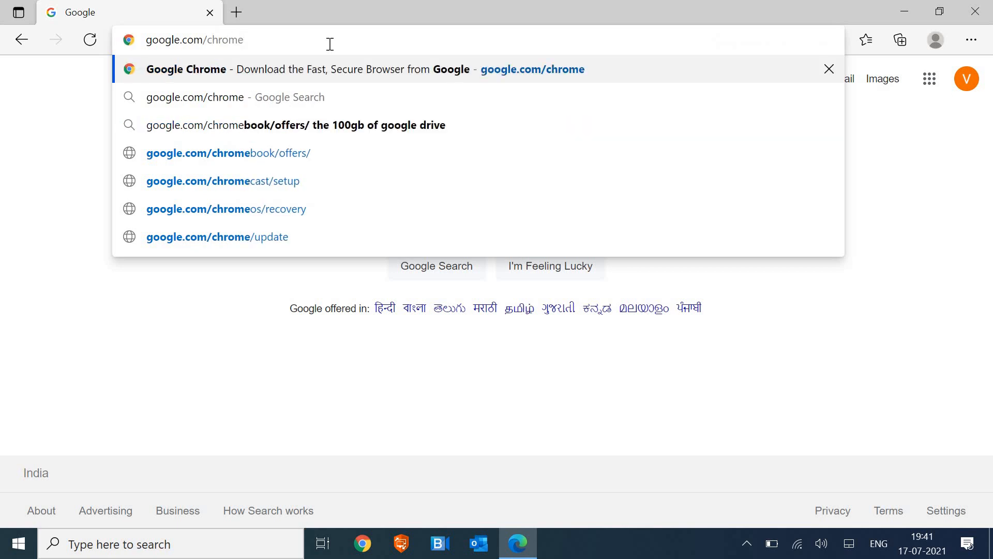
pyautogui.click(317, 69)
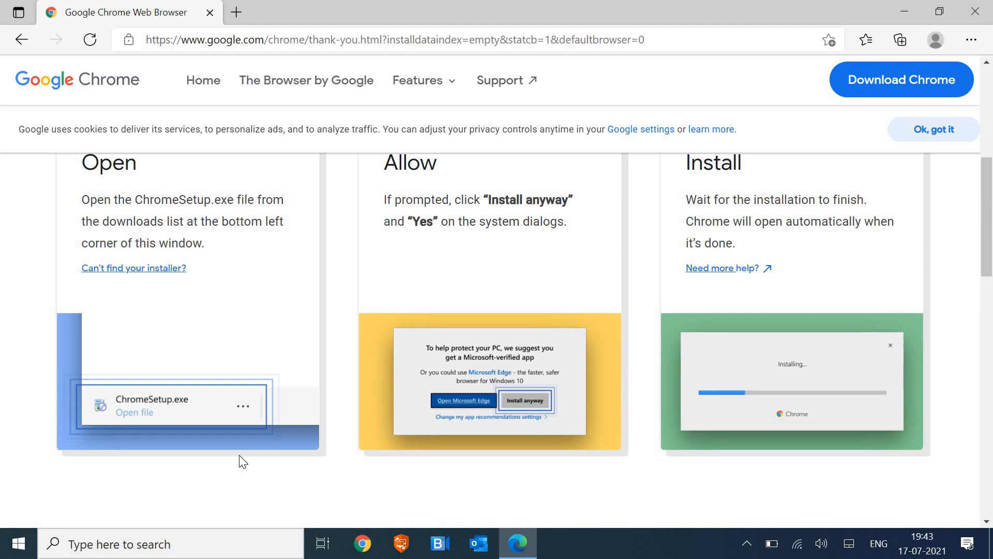
pyautogui.moveTo(168, 391)
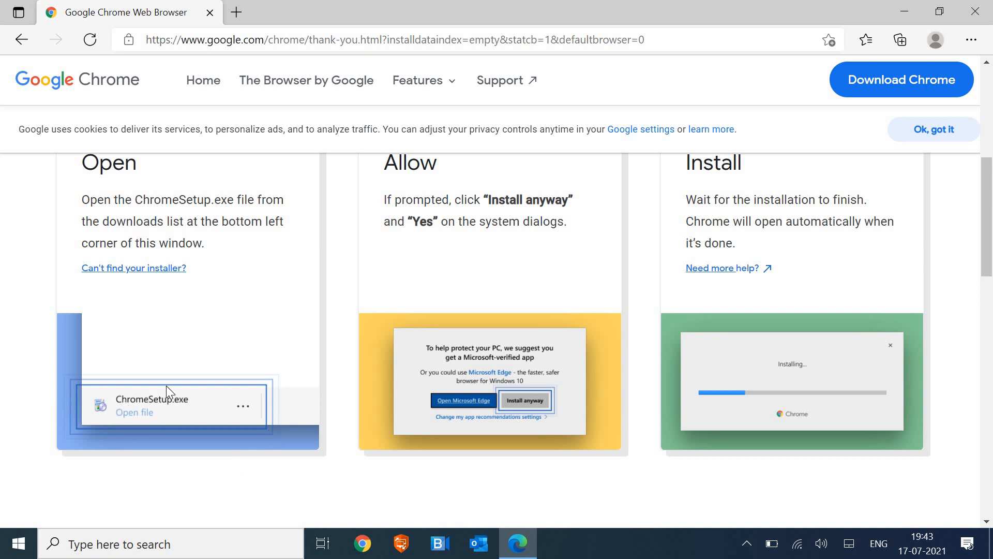
pyautogui.moveTo(157, 411)
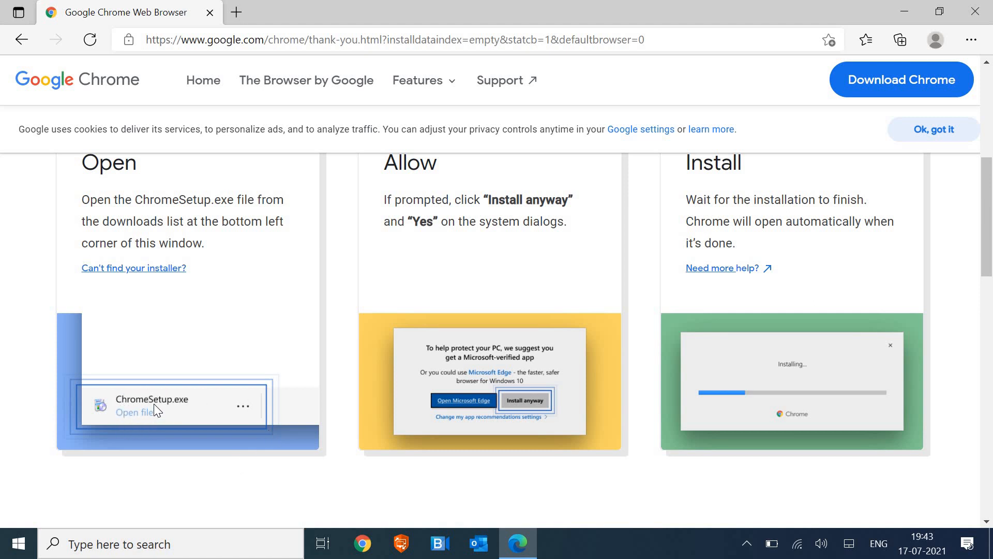
pyautogui.moveTo(352, 389)
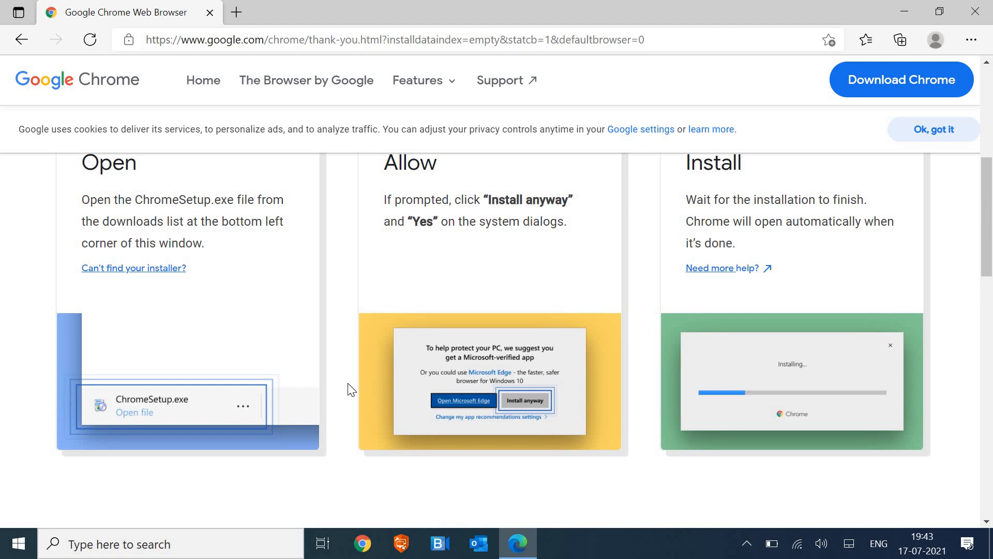
pyautogui.moveTo(538, 409)
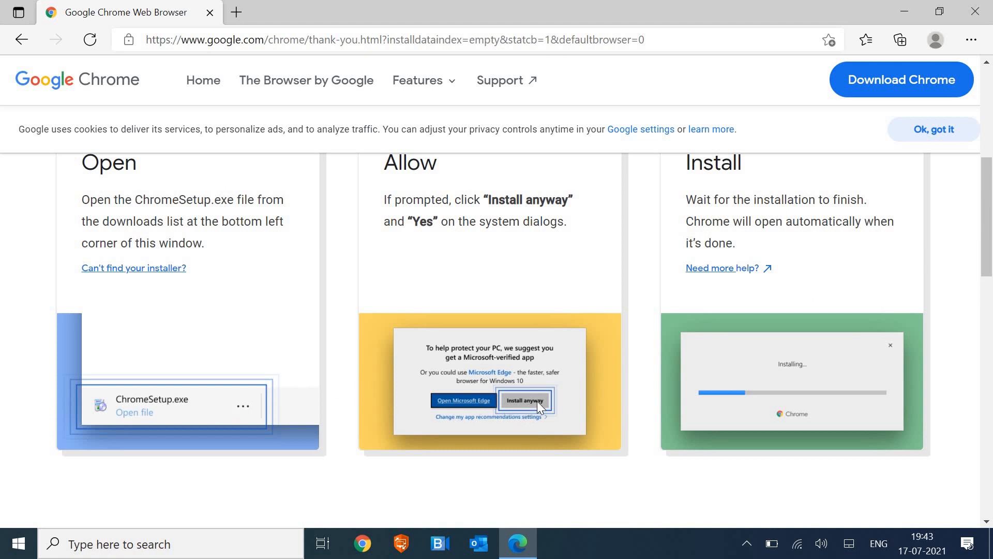
pyautogui.moveTo(541, 413)
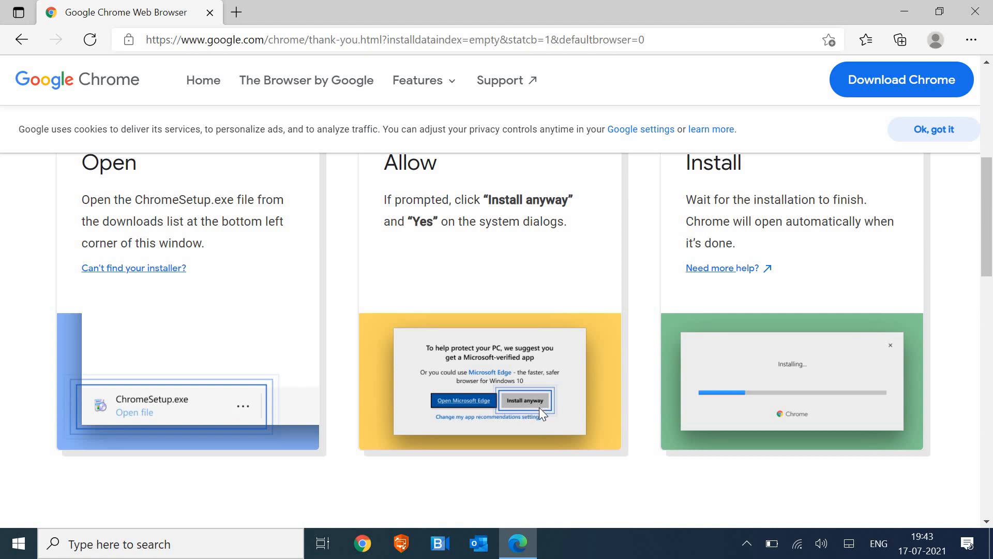
pyautogui.moveTo(794, 349)
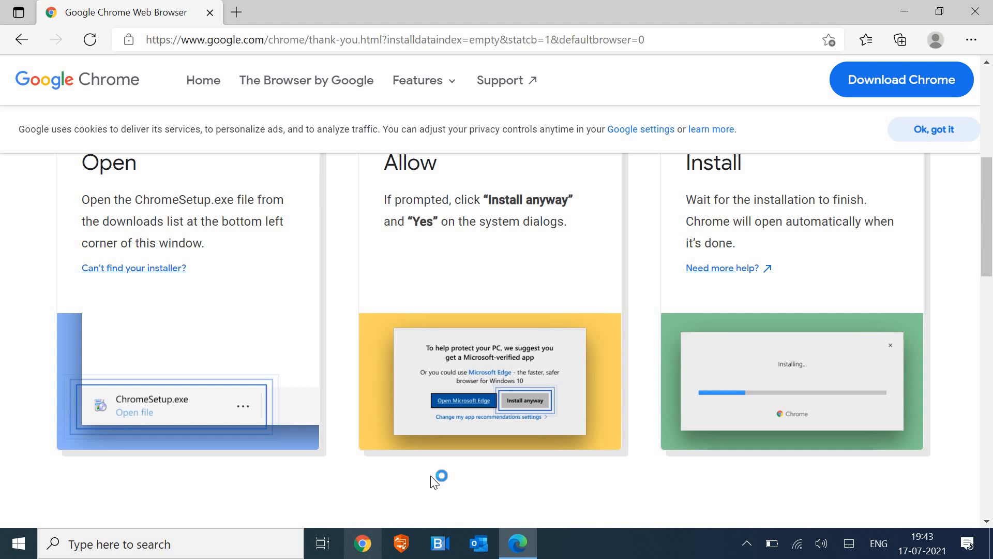
pyautogui.moveTo(540, 249)
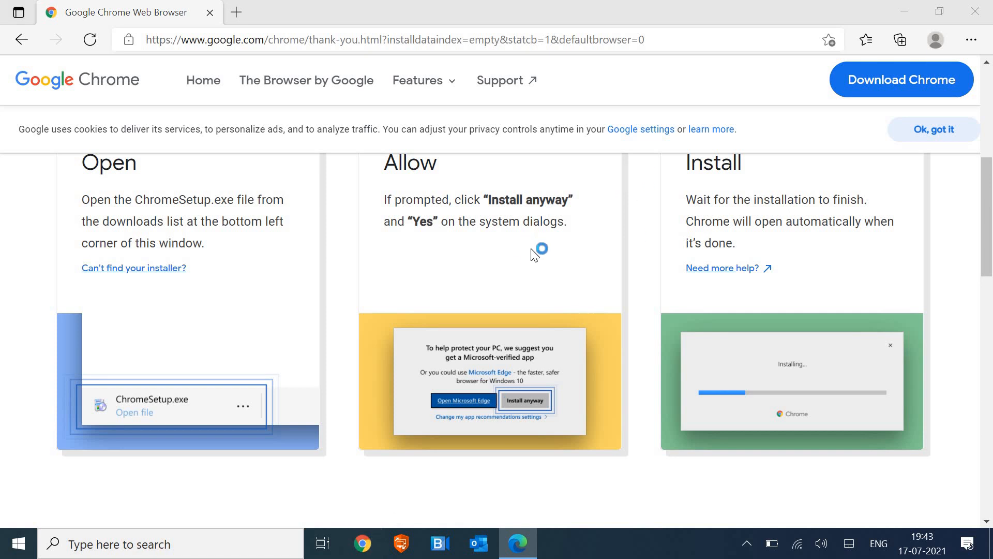
pyautogui.moveTo(976, 11)
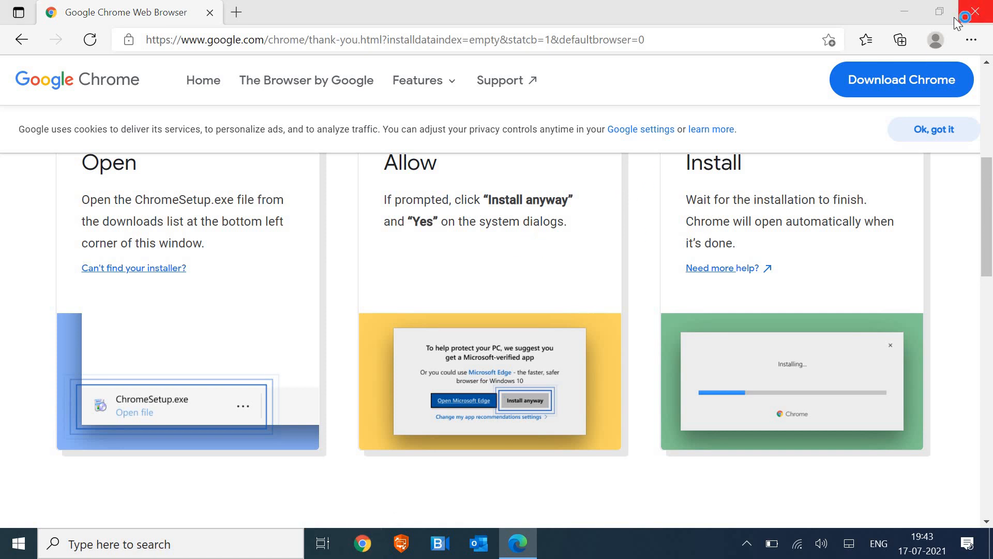
# Close the Edge window once ChromeSetup.exe has installed, leaving the desktop.
pyautogui.click(976, 12)
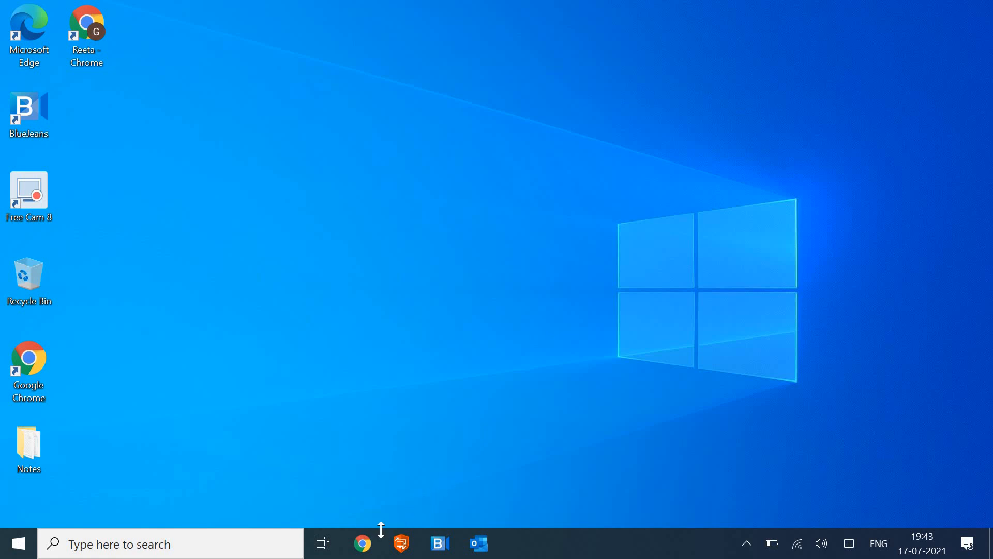
# Bring up Chrome maximized on the Google homepage with its three-dot menu showing.
pyautogui.click(362, 543)
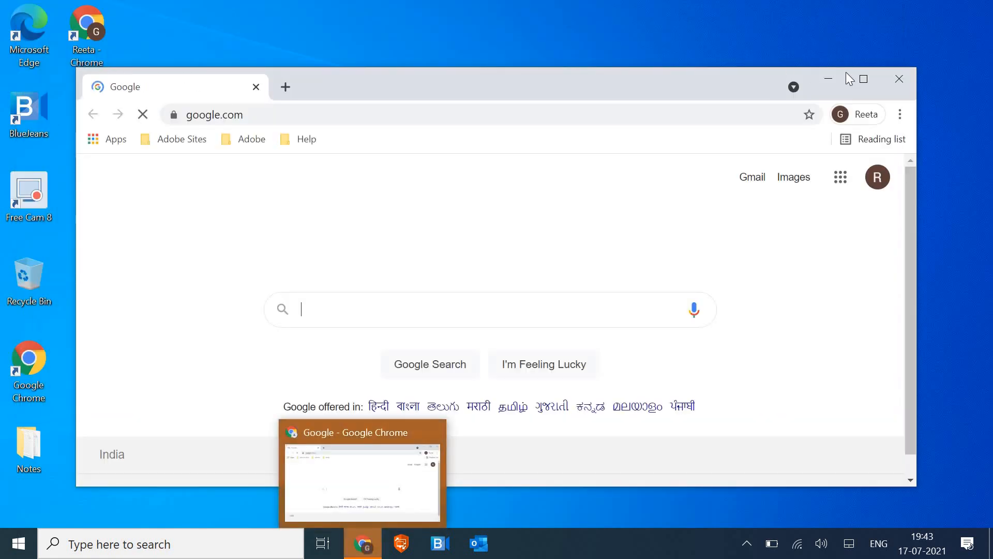
pyautogui.click(860, 79)
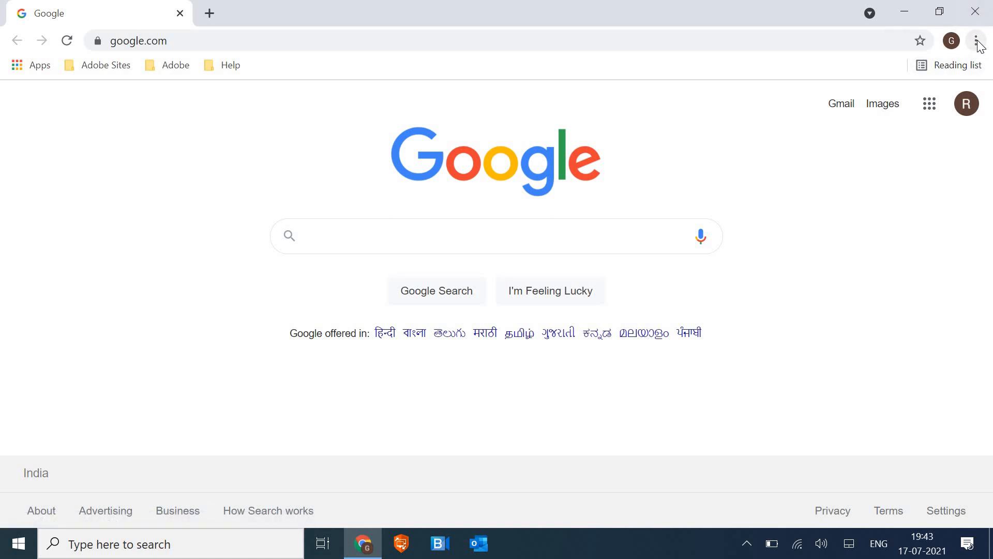
pyautogui.click(976, 40)
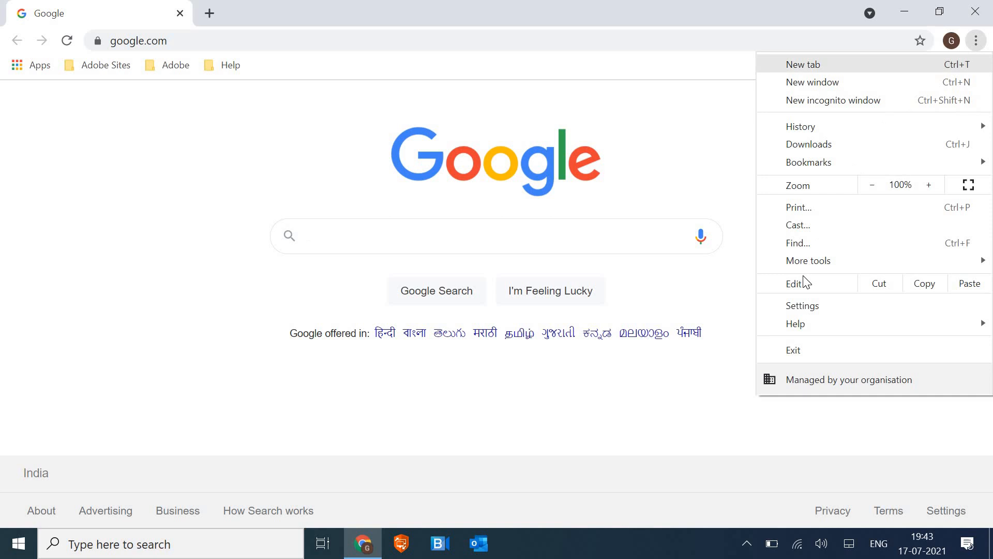
pyautogui.moveTo(806, 310)
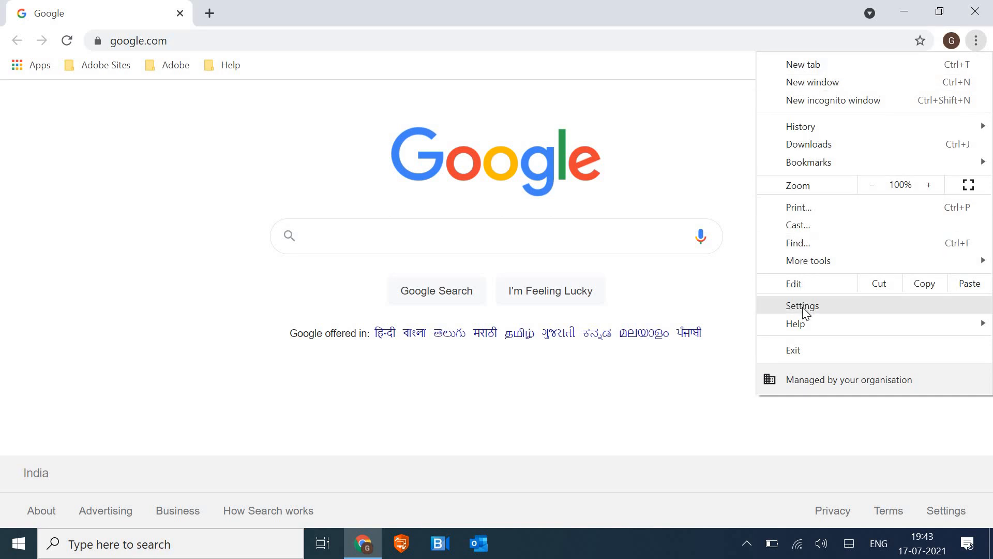
pyautogui.click(802, 305)
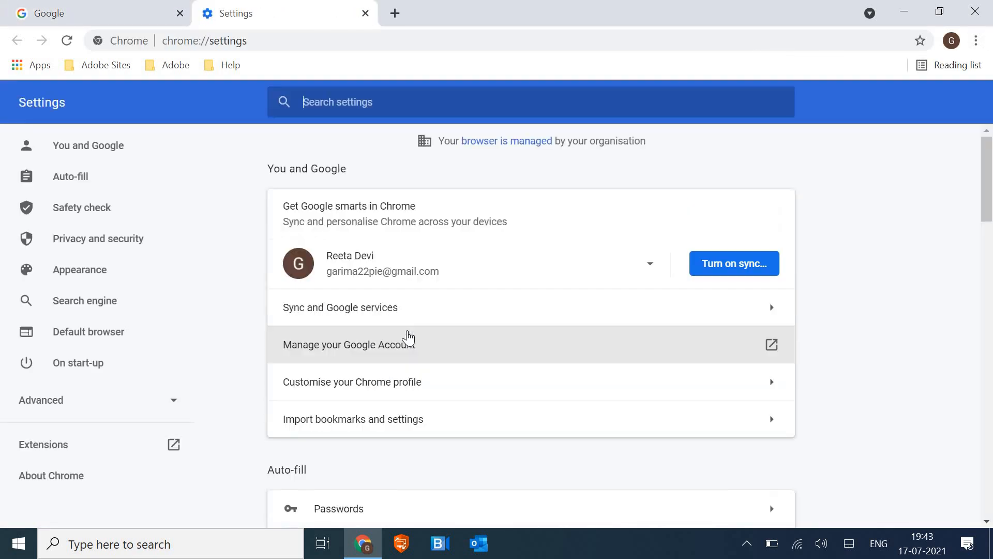
pyautogui.moveTo(479, 319)
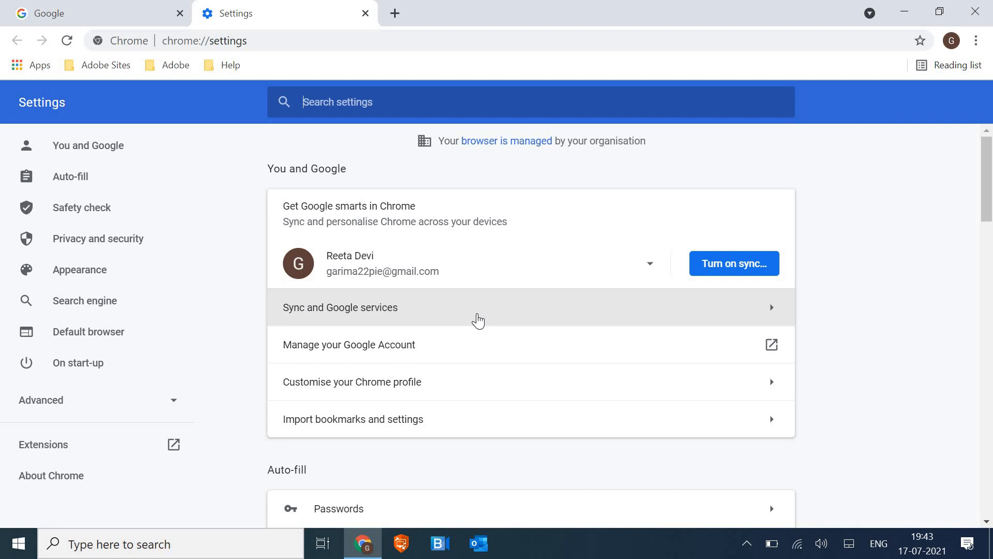
pyautogui.scroll(-3)
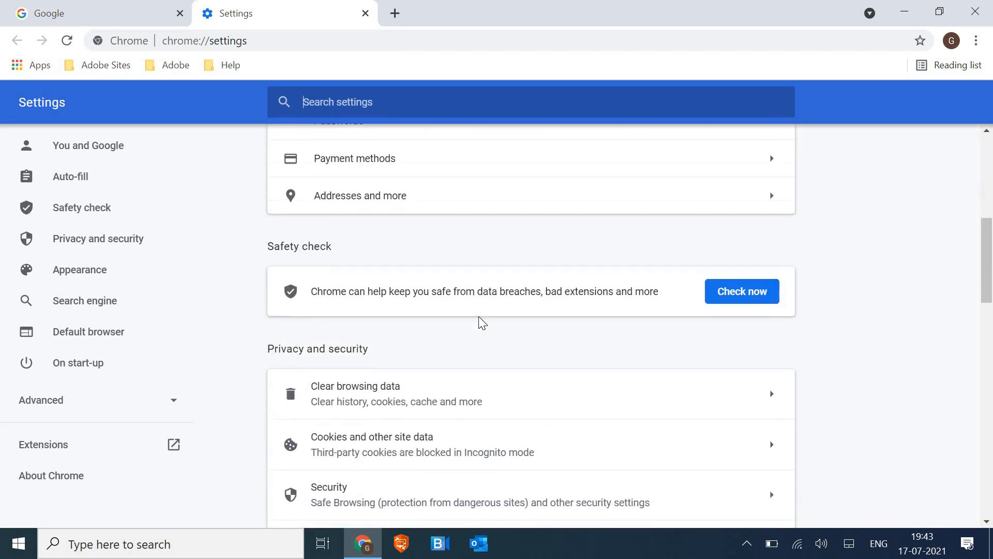
pyautogui.scroll(-3)
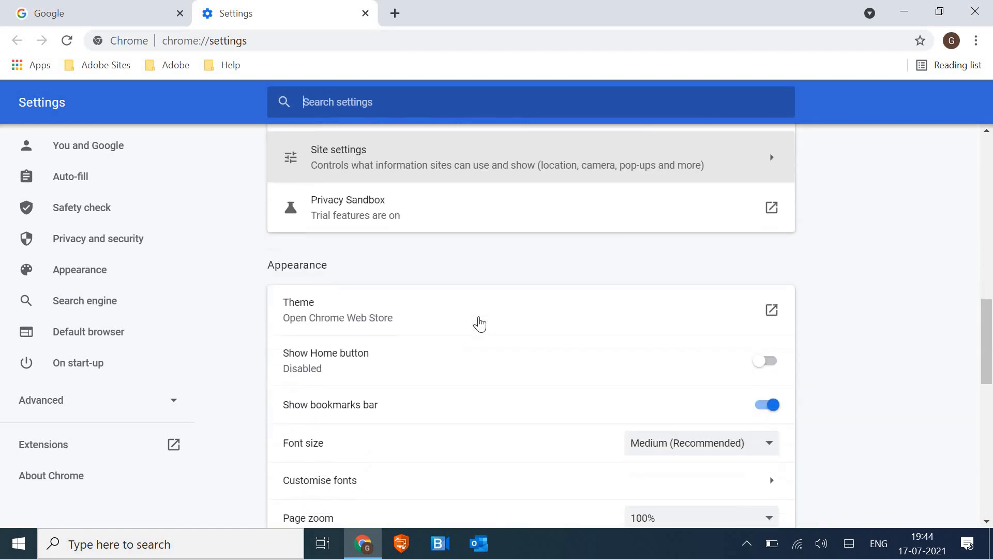
pyautogui.scroll(-3)
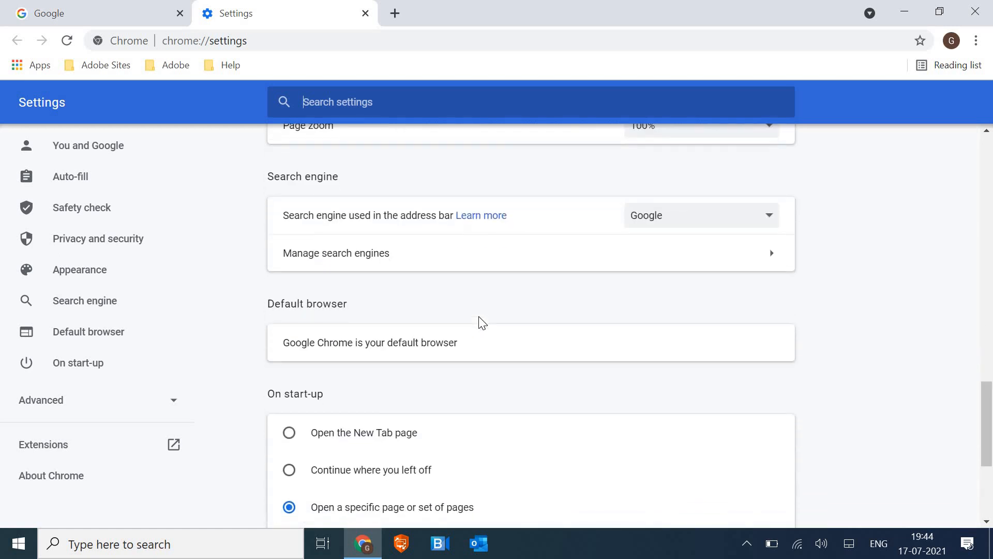
pyautogui.scroll(-3)
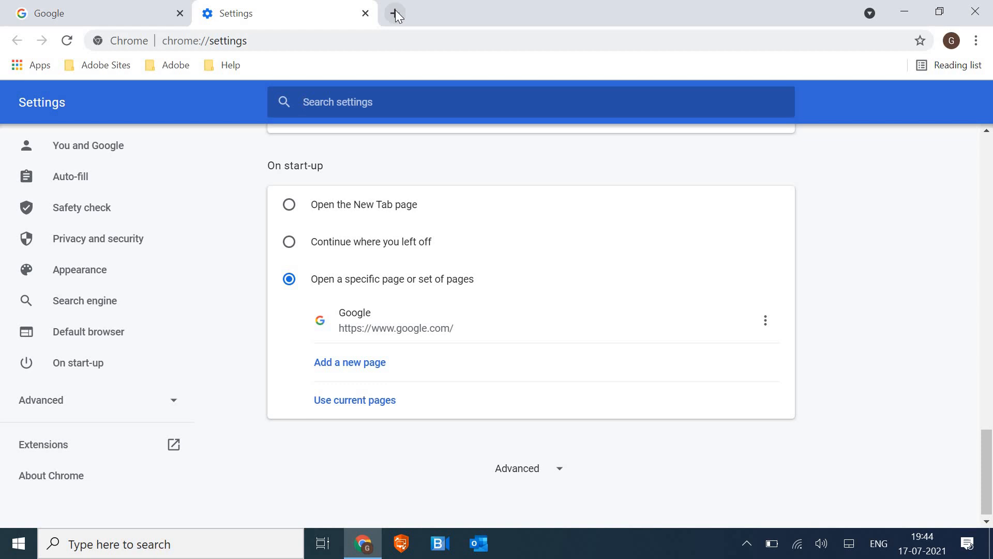
# Add a New Tab showing Google, then return to the Settings tab.
pyautogui.click(395, 12)
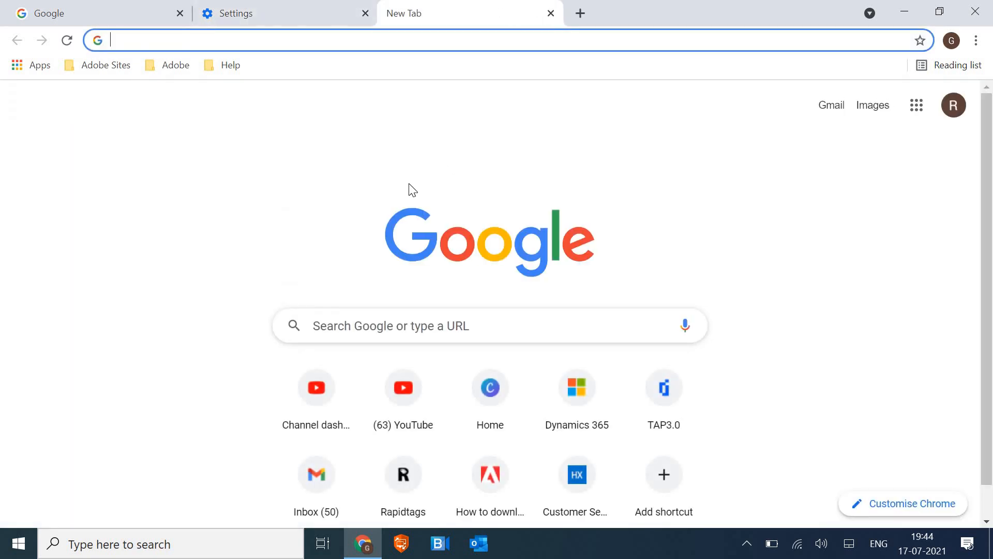
pyautogui.click(235, 12)
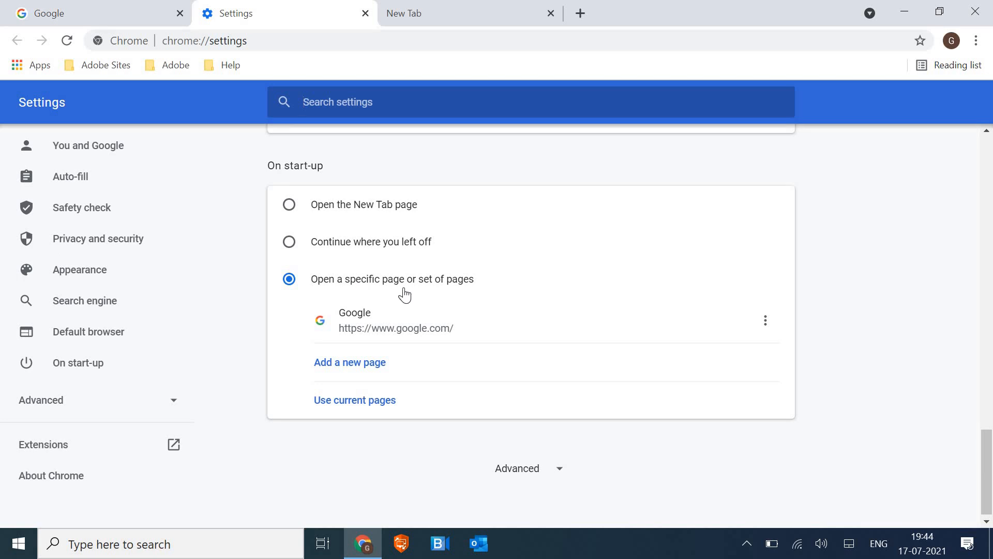
pyautogui.moveTo(476, 336)
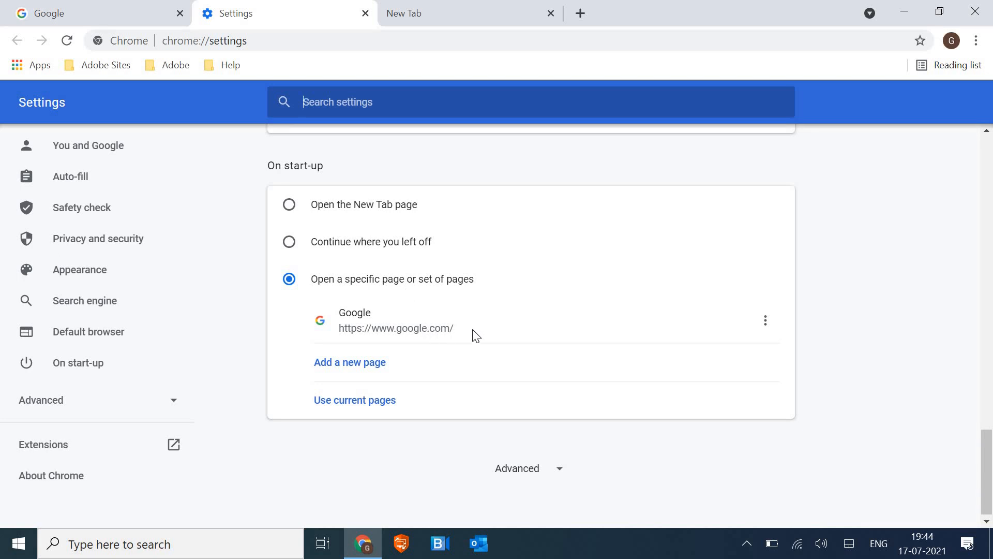
pyautogui.moveTo(351, 339)
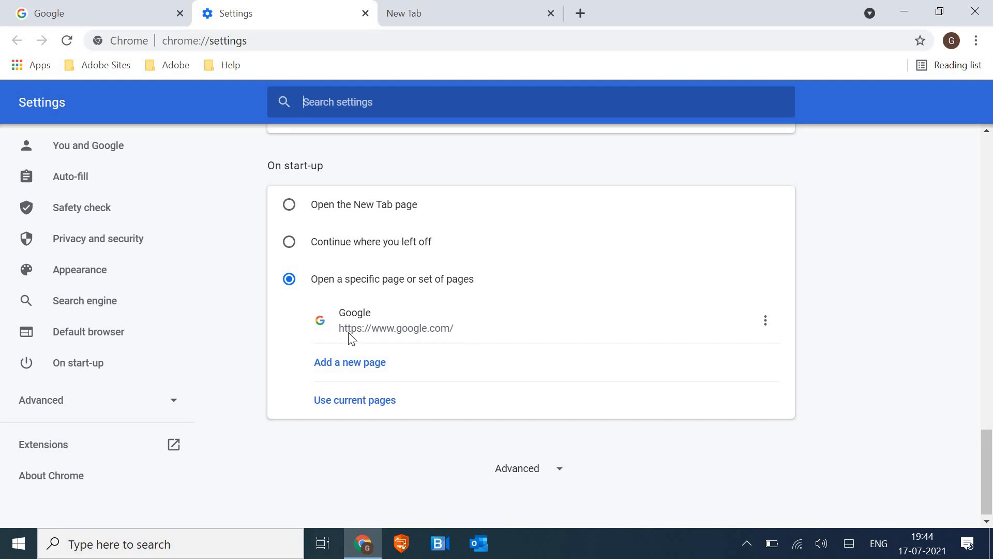
pyautogui.moveTo(383, 341)
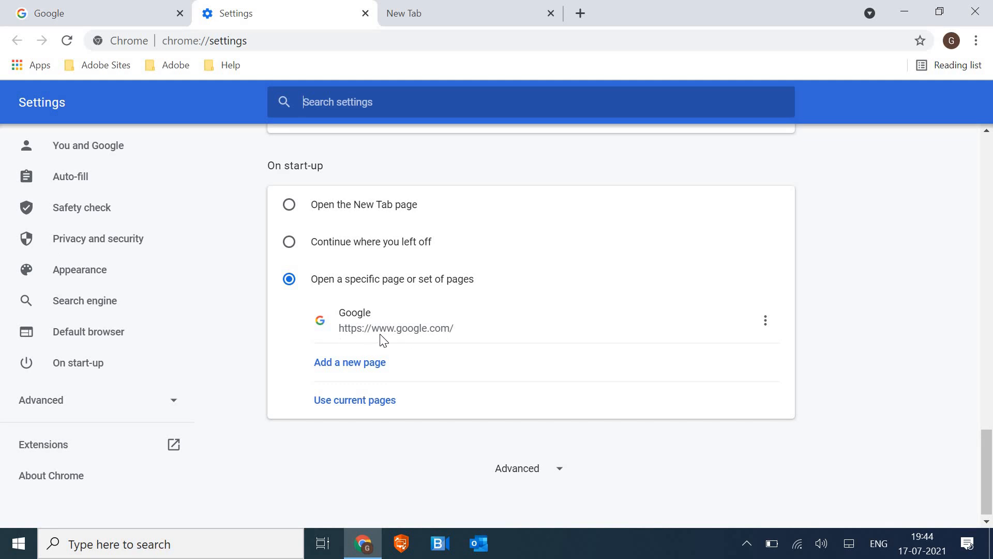
pyautogui.moveTo(455, 341)
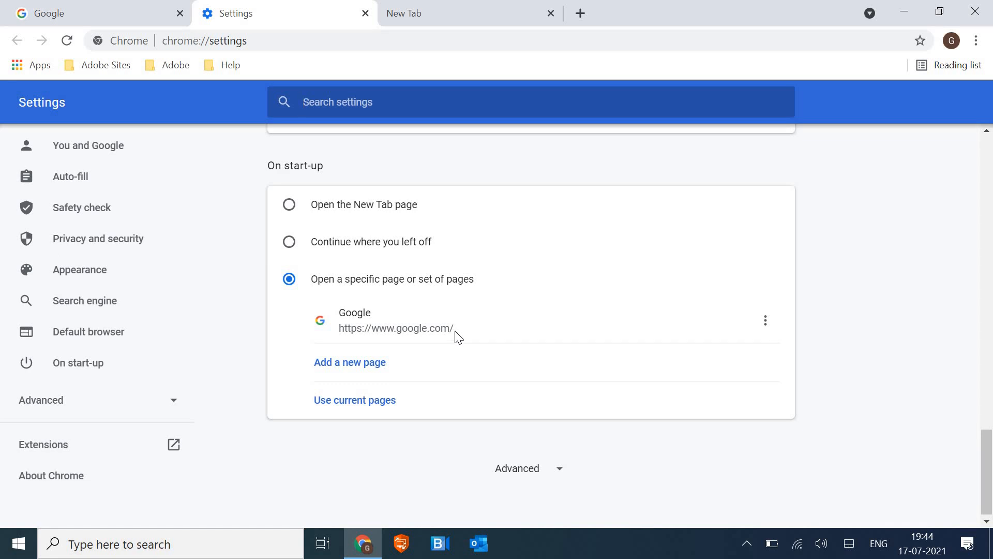
pyautogui.moveTo(383, 208)
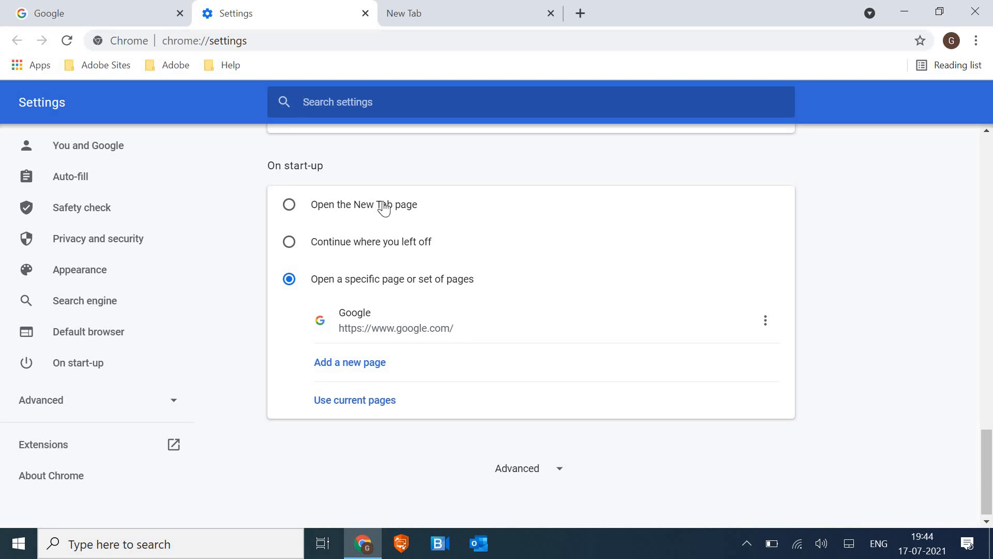
pyautogui.moveTo(428, 17)
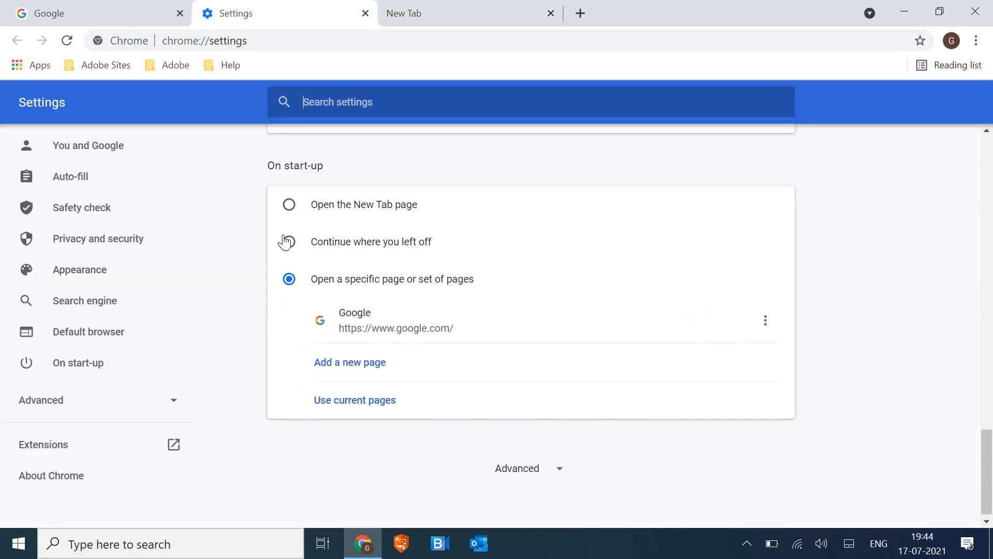
pyautogui.moveTo(68, 349)
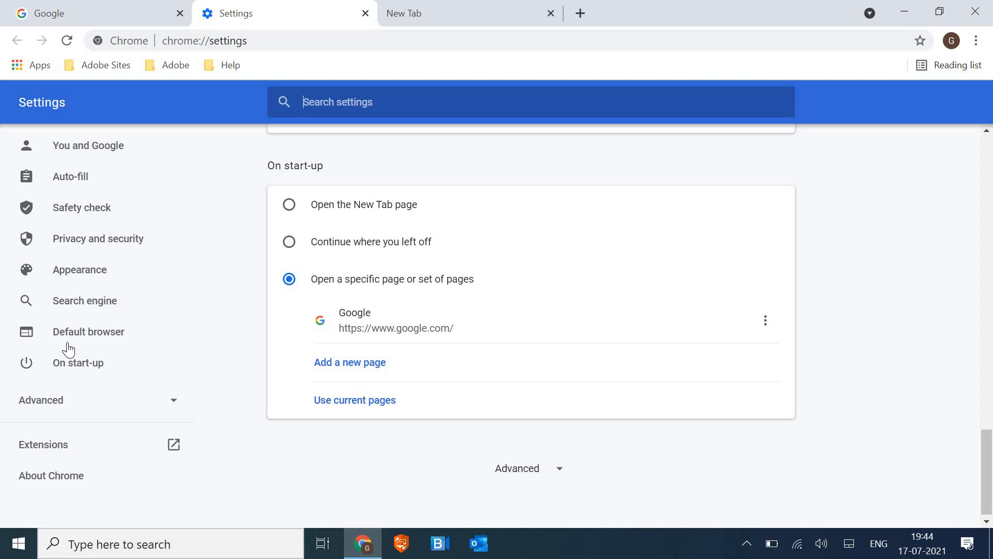
pyautogui.moveTo(98, 238)
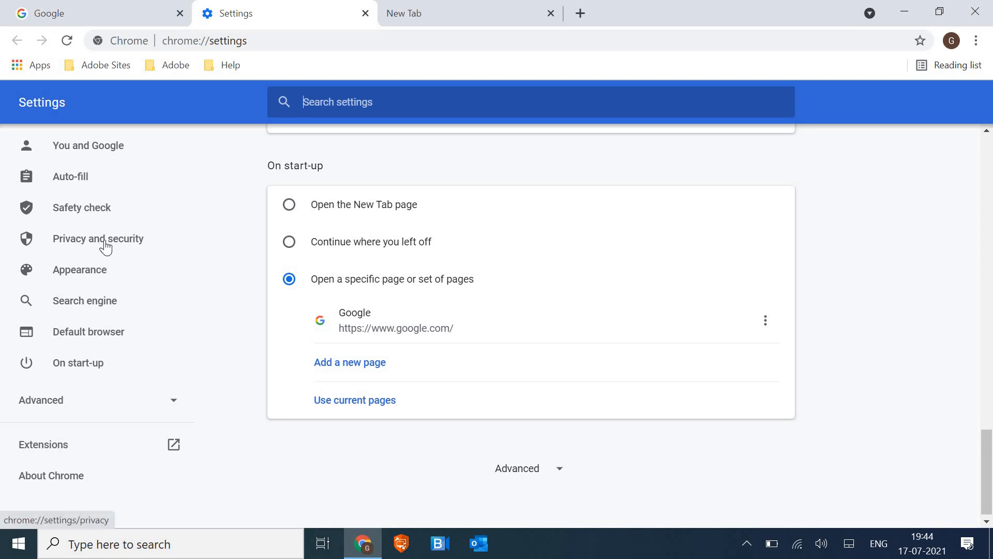
# Show Security settings with Standard protection, password exposure warning on, and secure DNS.
pyautogui.click(98, 238)
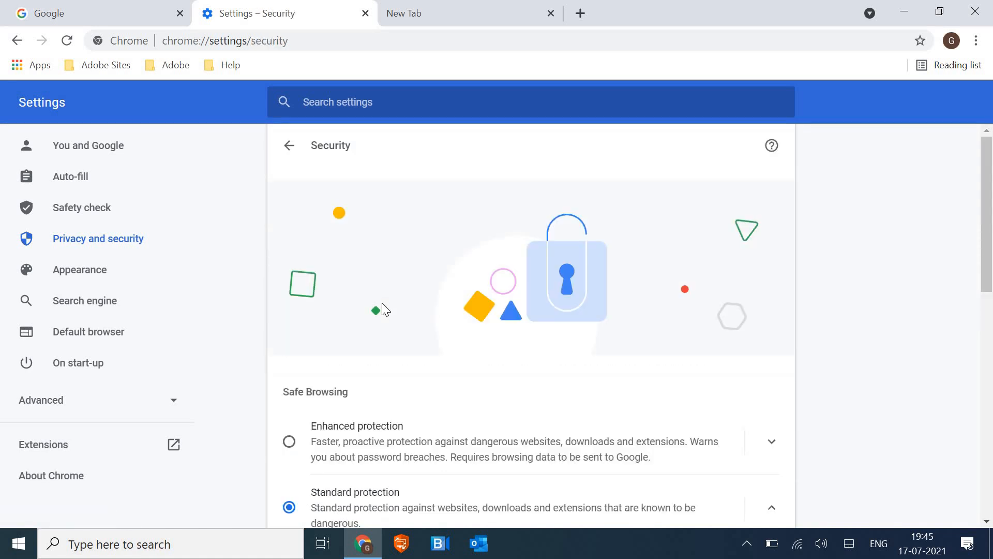
pyautogui.scroll(-3)
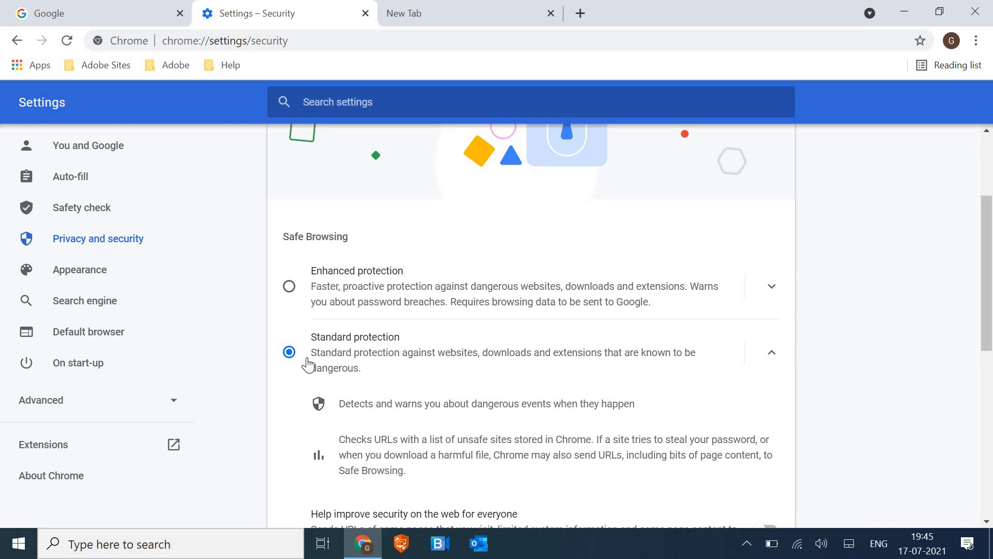
pyautogui.moveTo(325, 281)
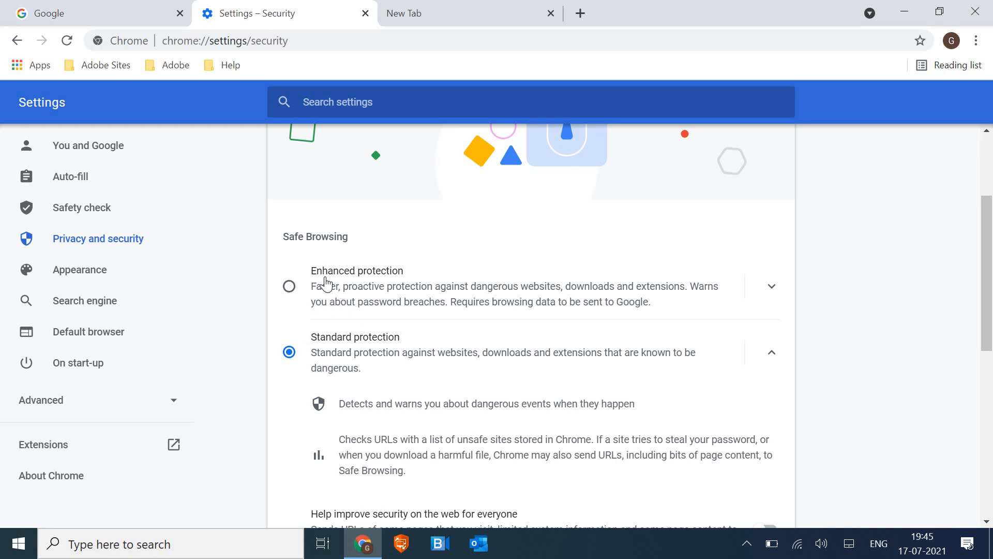
pyautogui.scroll(-3)
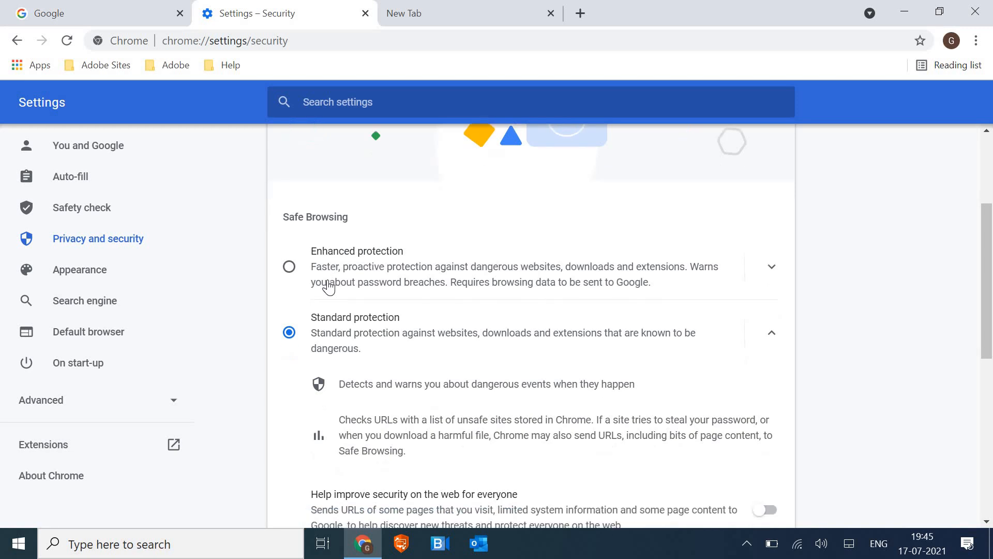
pyautogui.scroll(-3)
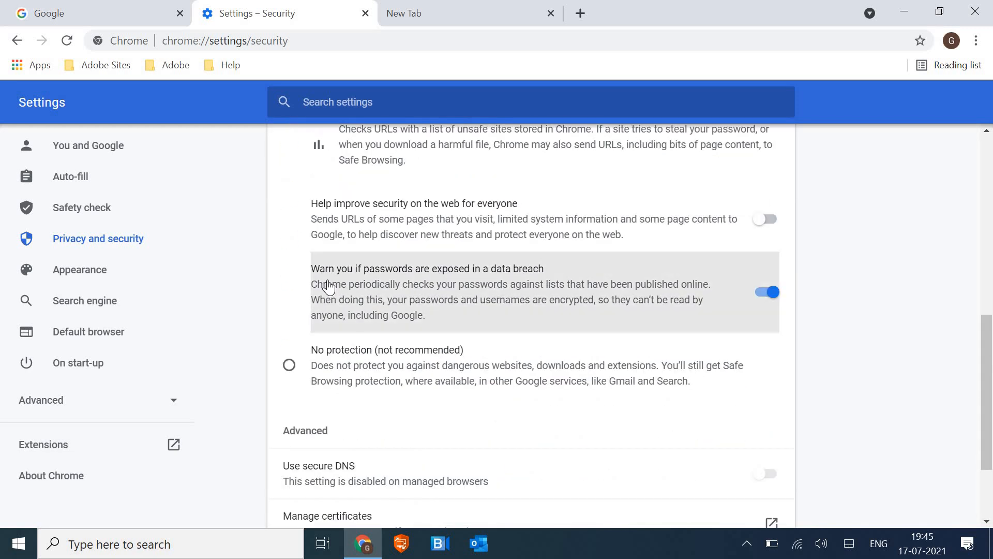
pyautogui.scroll(-3)
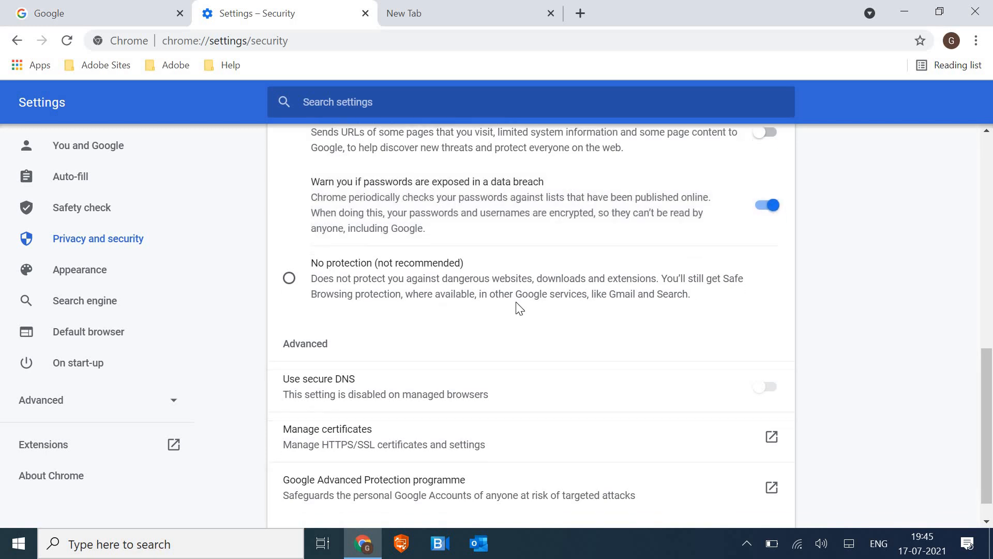
pyautogui.scroll(-3)
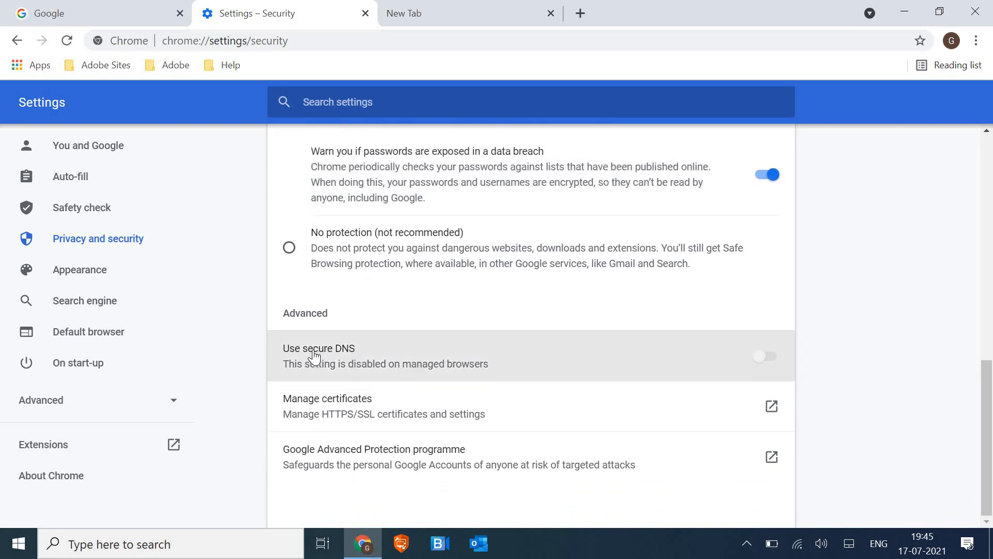
pyautogui.moveTo(702, 359)
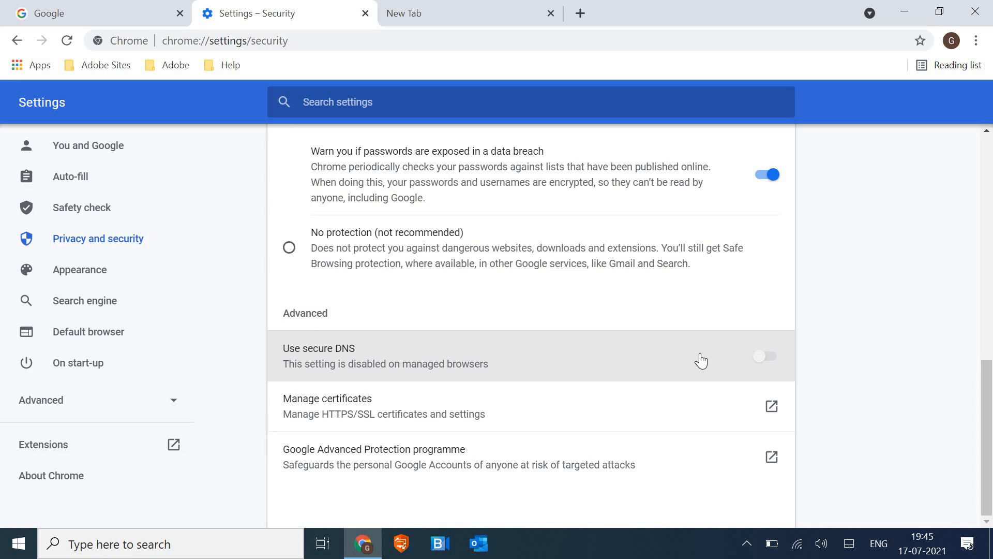
pyautogui.moveTo(756, 360)
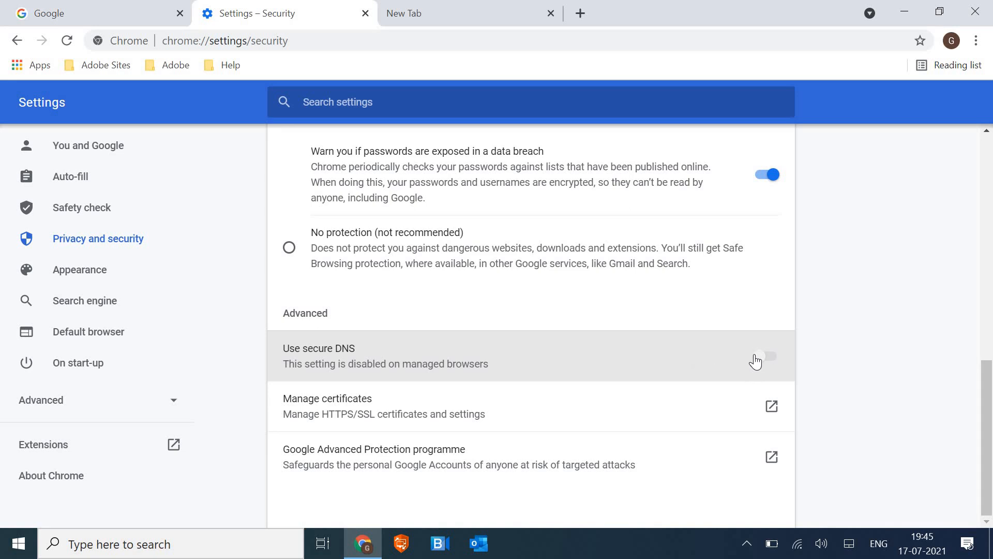